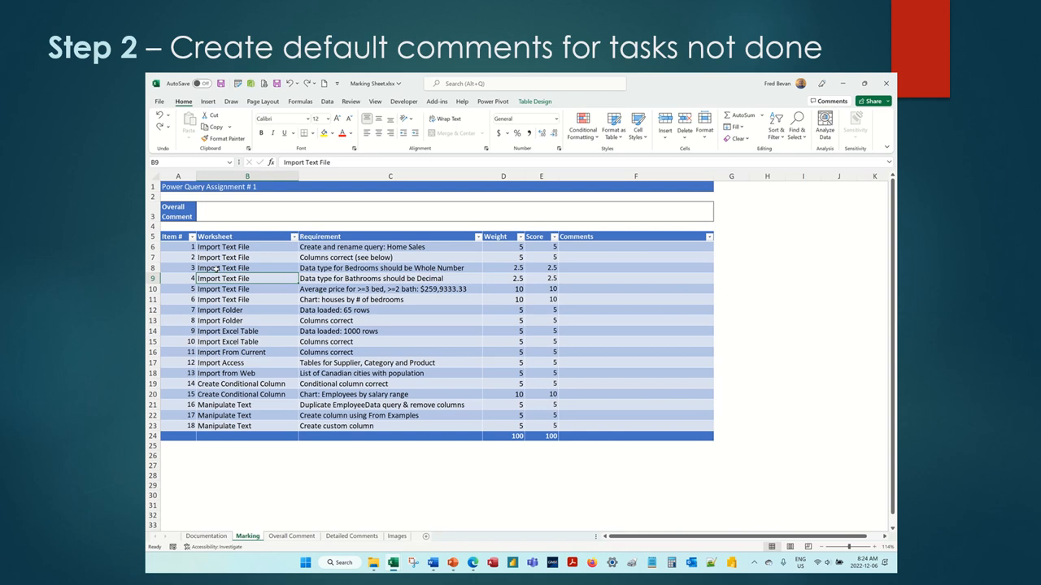
# Step: Switch from the Marking sheet to the Detailed Comments sheet with its empty Question/Comment/Mark table
pyautogui.click(178, 247)
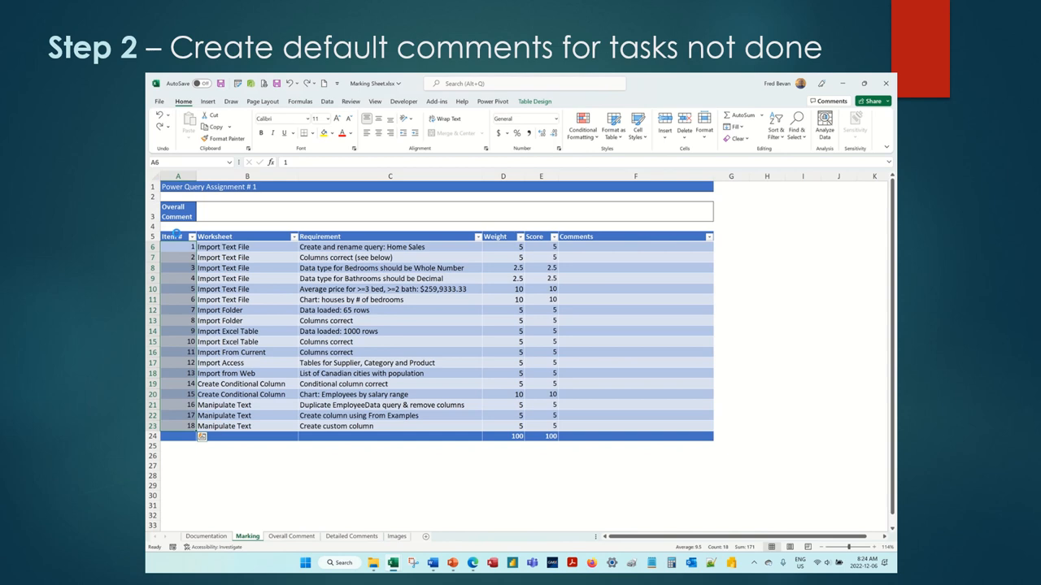
pyautogui.click(351, 536)
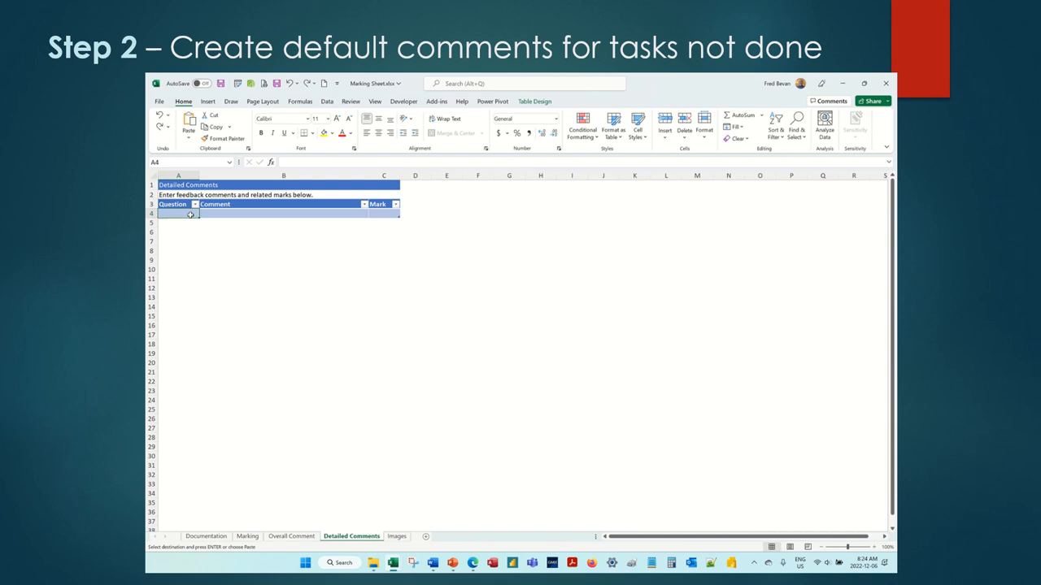
# Step: Enter 'Task not completed' in B4 and fill the question numbers down the table
pyautogui.write('Task not completed')
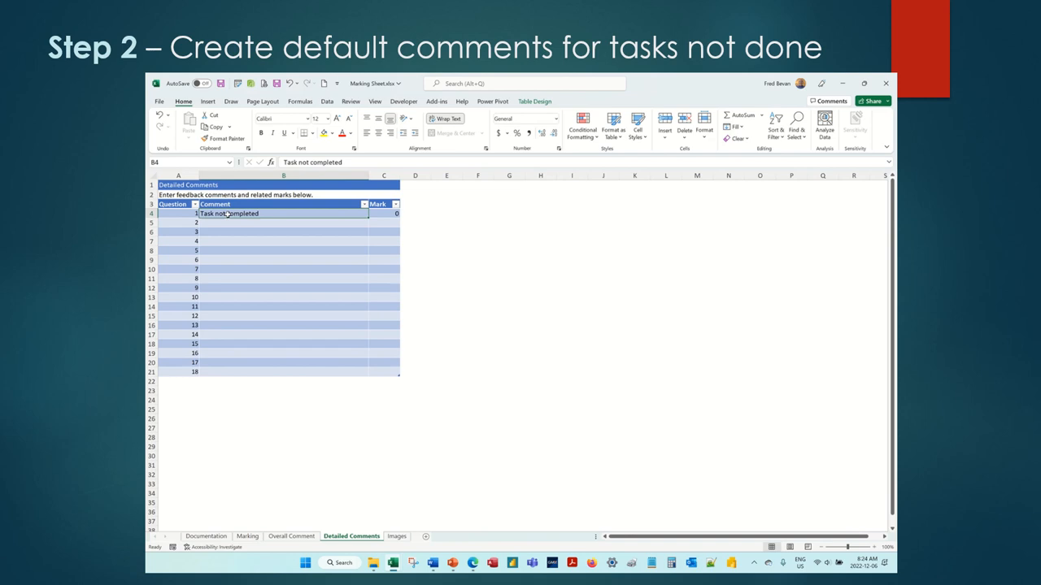
pyautogui.moveTo(283, 221); pyautogui.dragTo(283, 297)
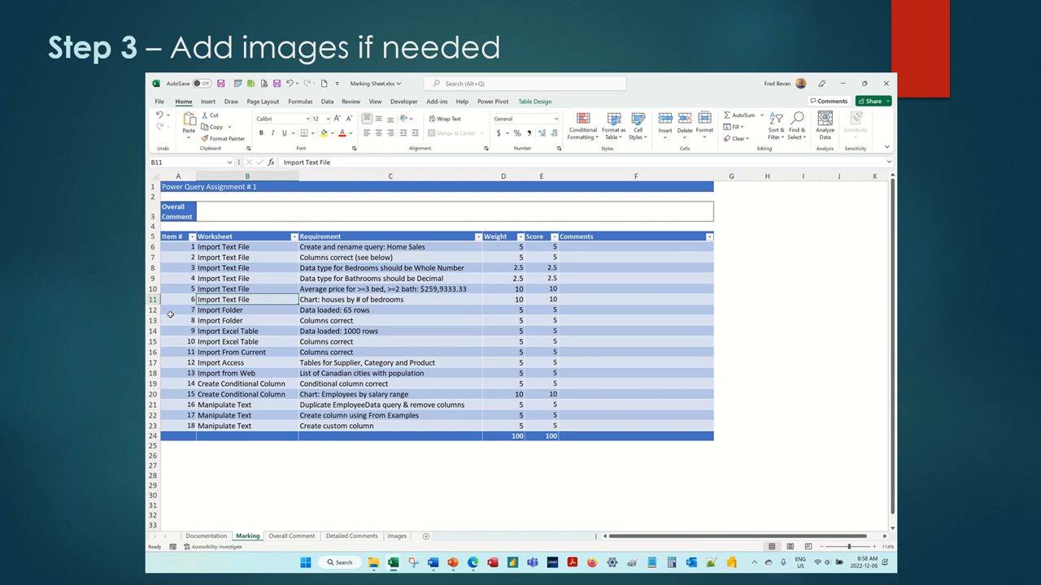
# Step: Enlarge row 7 and place the pasted query-output screenshot inside it beside item 2
pyautogui.moveTo(153, 252); pyautogui.dragTo(152, 289)
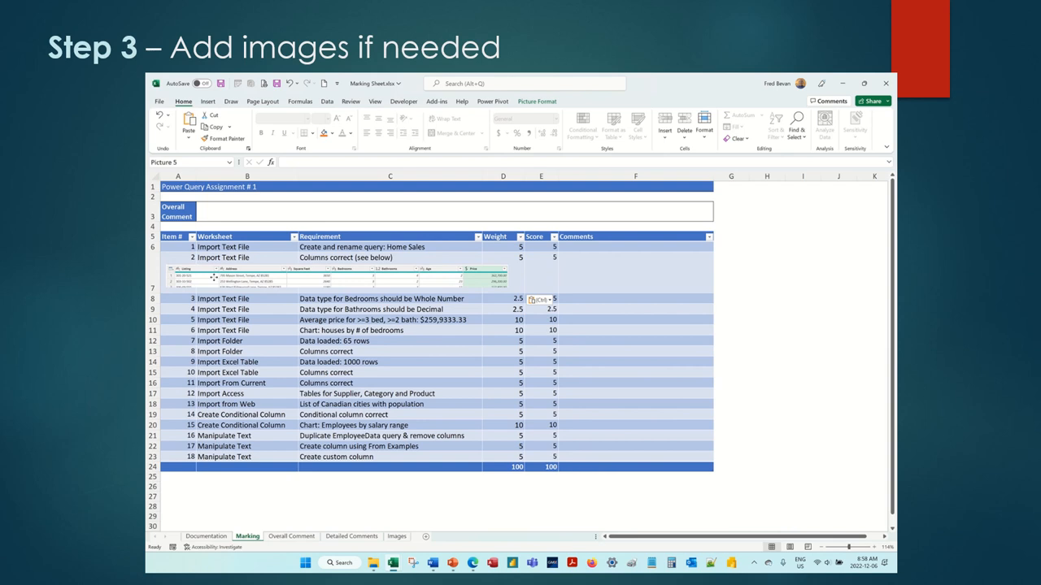
pyautogui.click(660, 279)
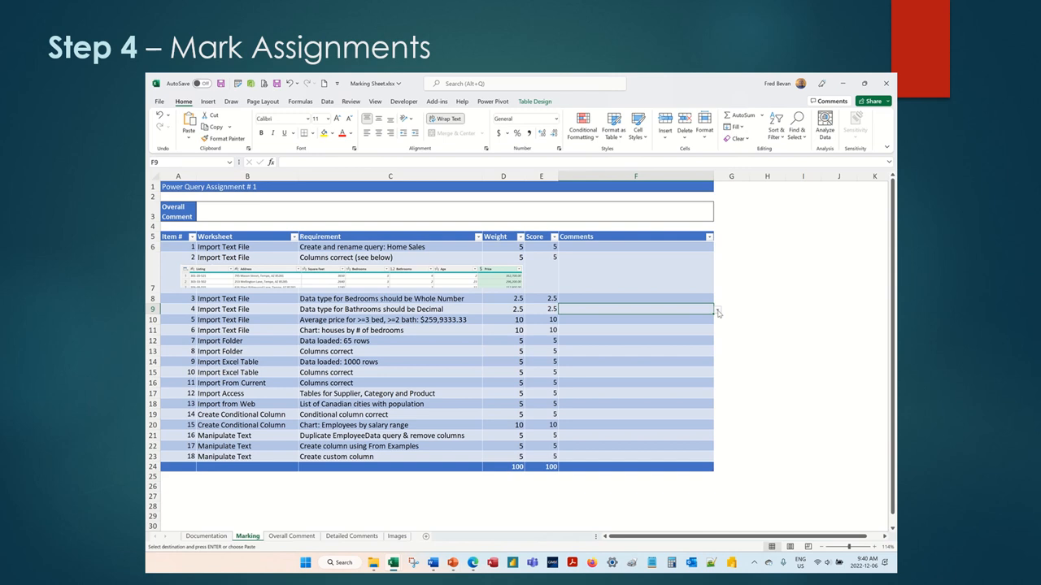
# Step: Comment item 4 'Task not completed', item 1 misnamed query, and overall comment 'Well Done!'
pyautogui.write('Task not completed')
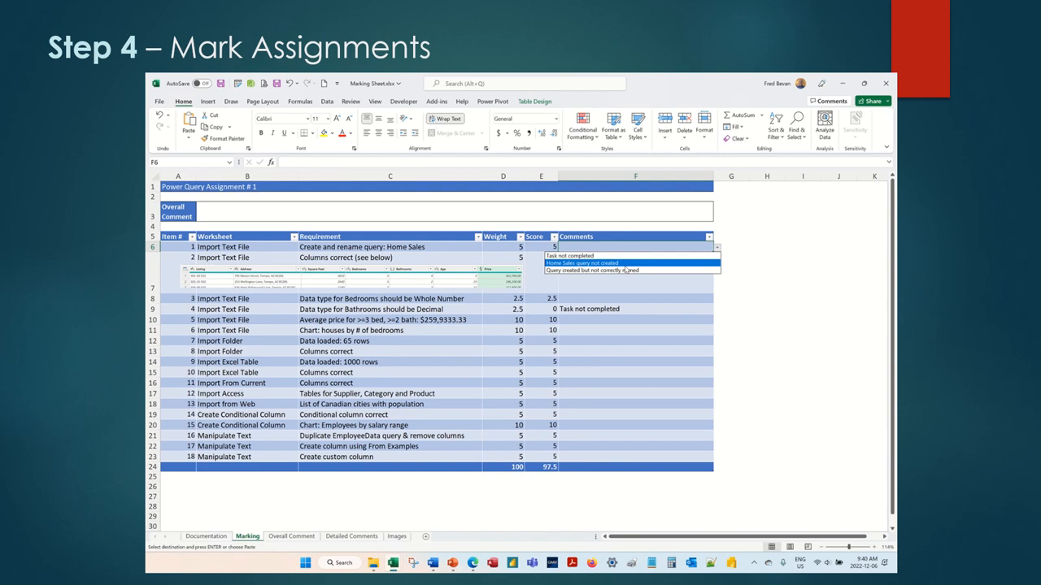
pyautogui.click(611, 270)
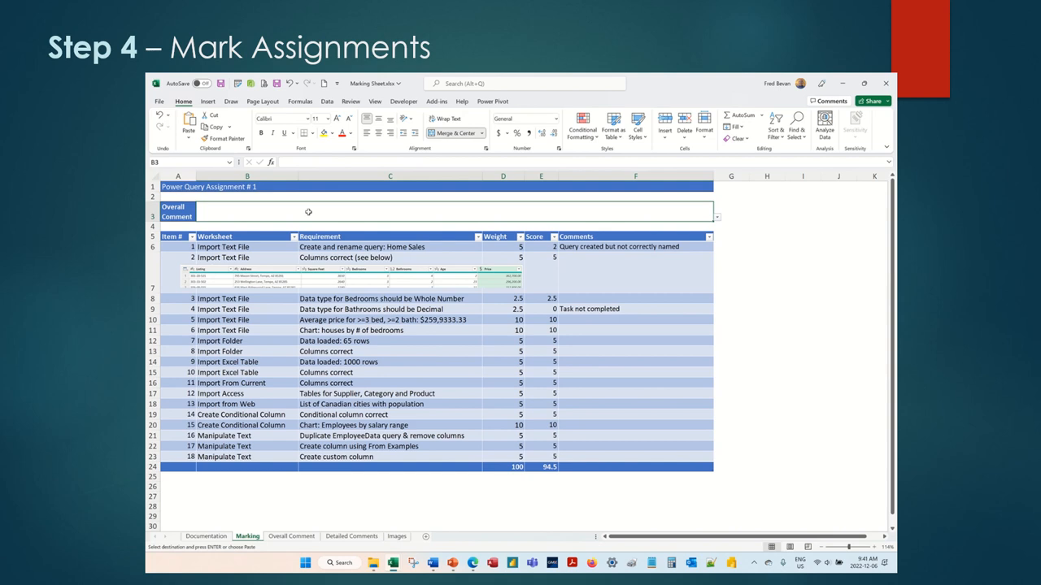
pyautogui.write('Well Done!')
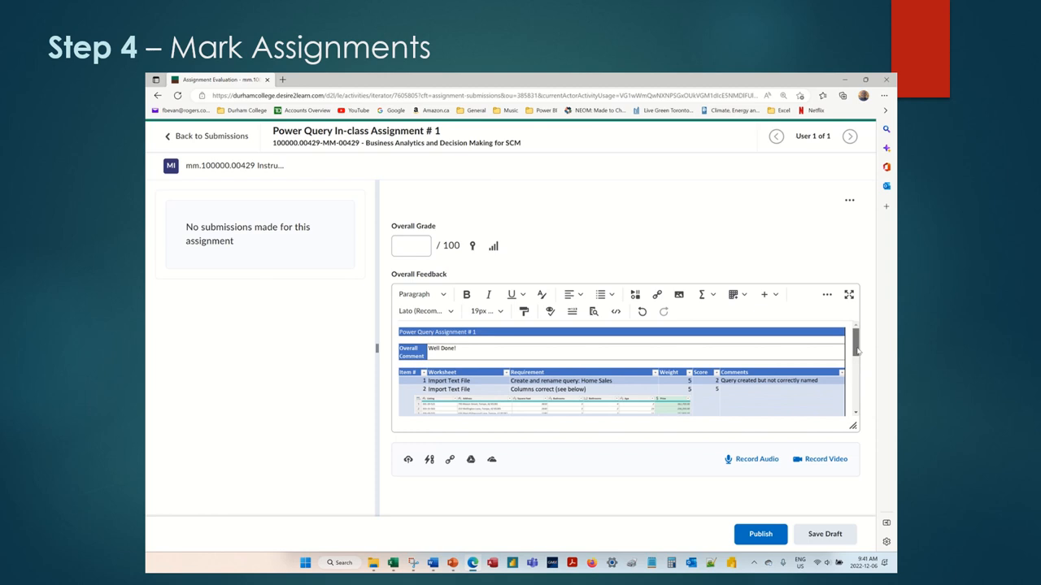
# Step: Enter an overall grade of 94.5 in Brightspace and return to the Excel workbook
pyautogui.write('94.5')
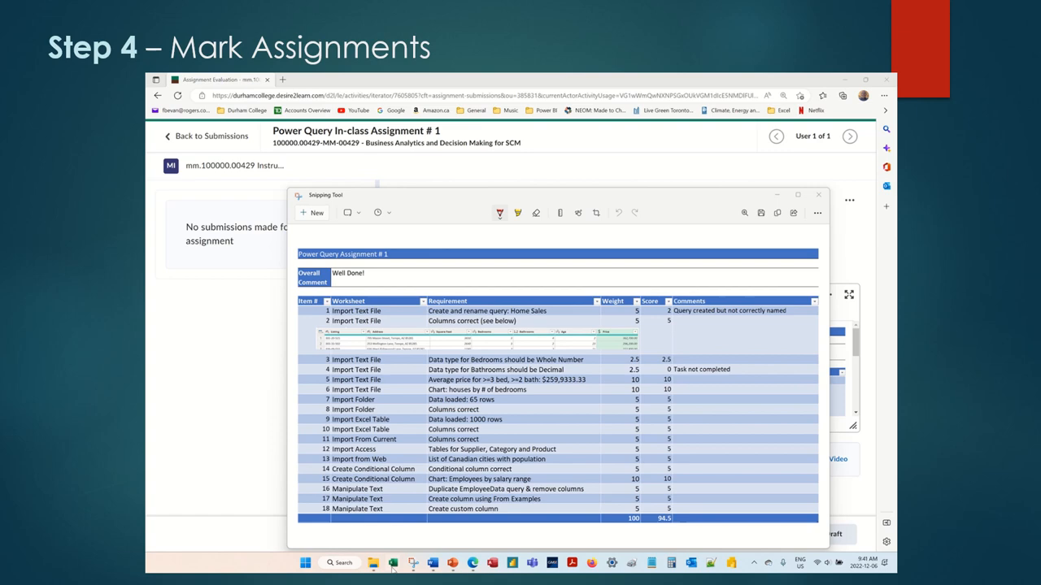
pyautogui.click(394, 563)
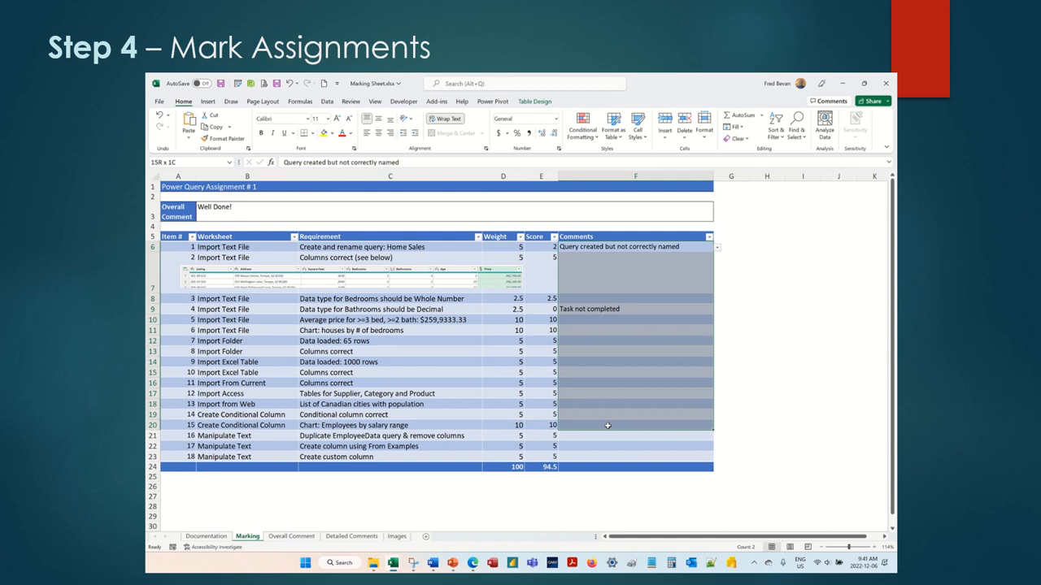